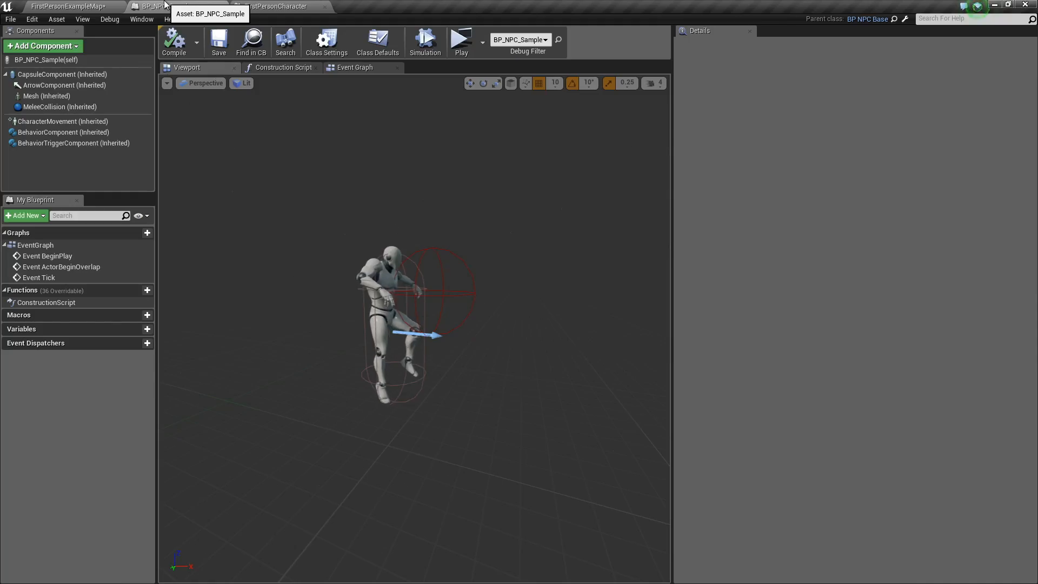
- Select BehaviorComponent and expand the Melee options under Attack Settings
left_click(63, 132)
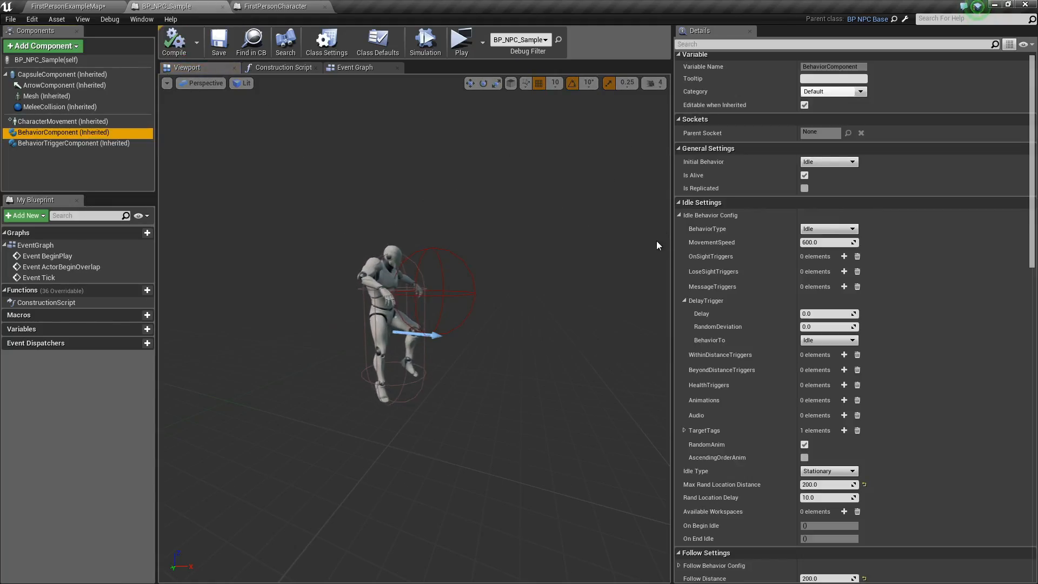
scroll("down", 3)
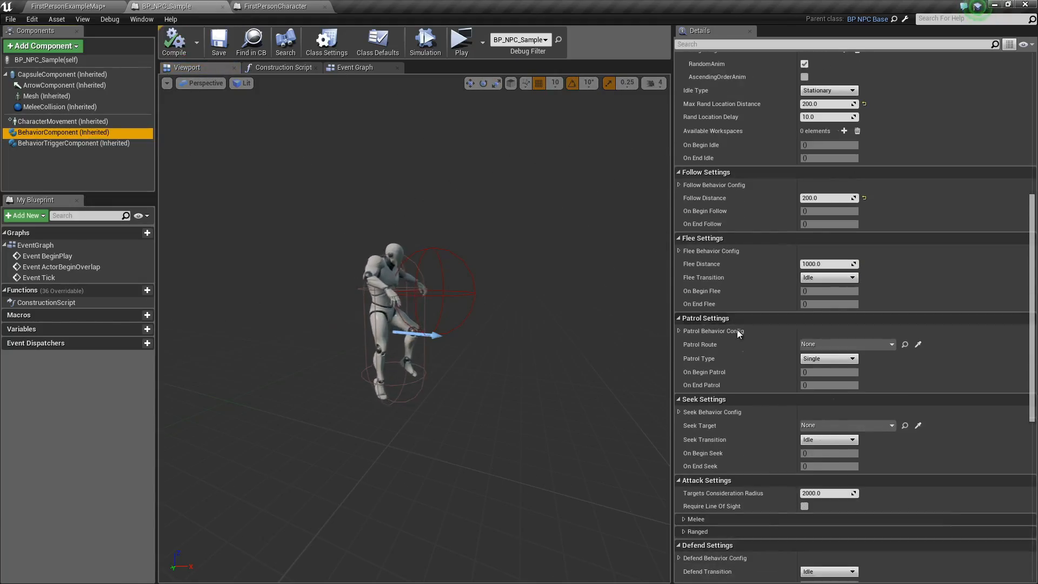
scroll("down", 3)
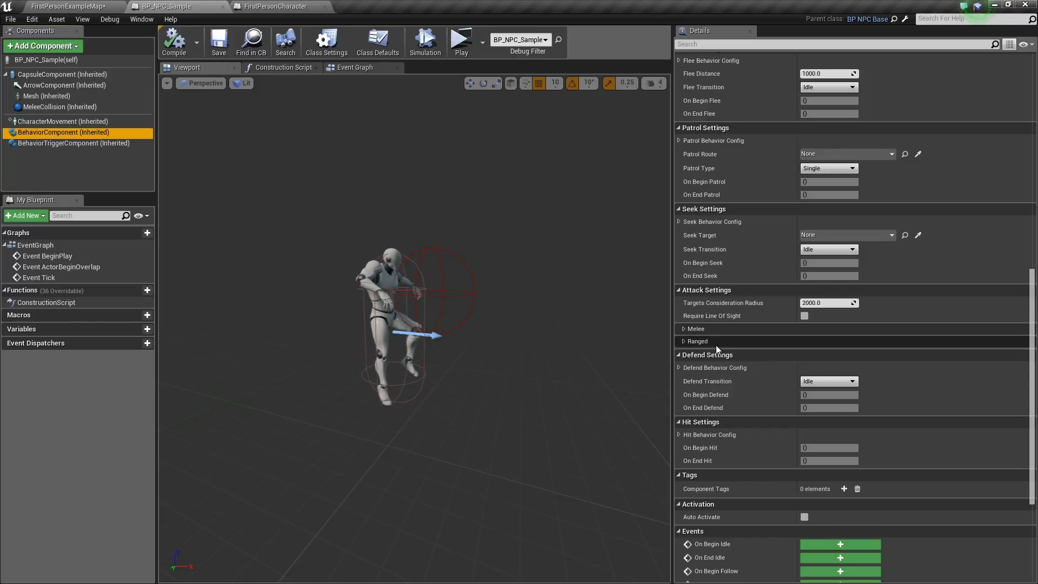
mouse_move(722, 303)
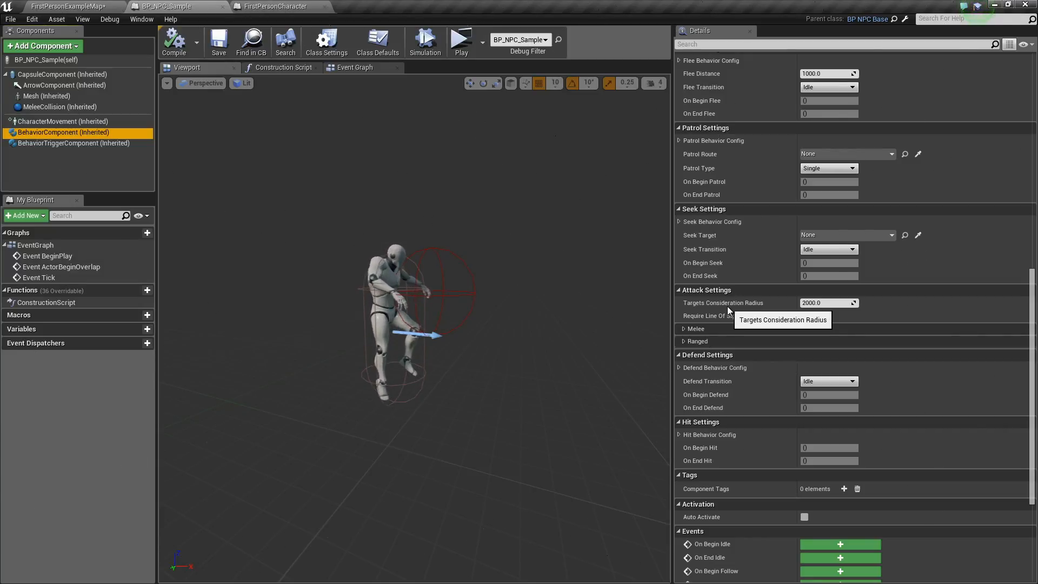
mouse_move(707, 319)
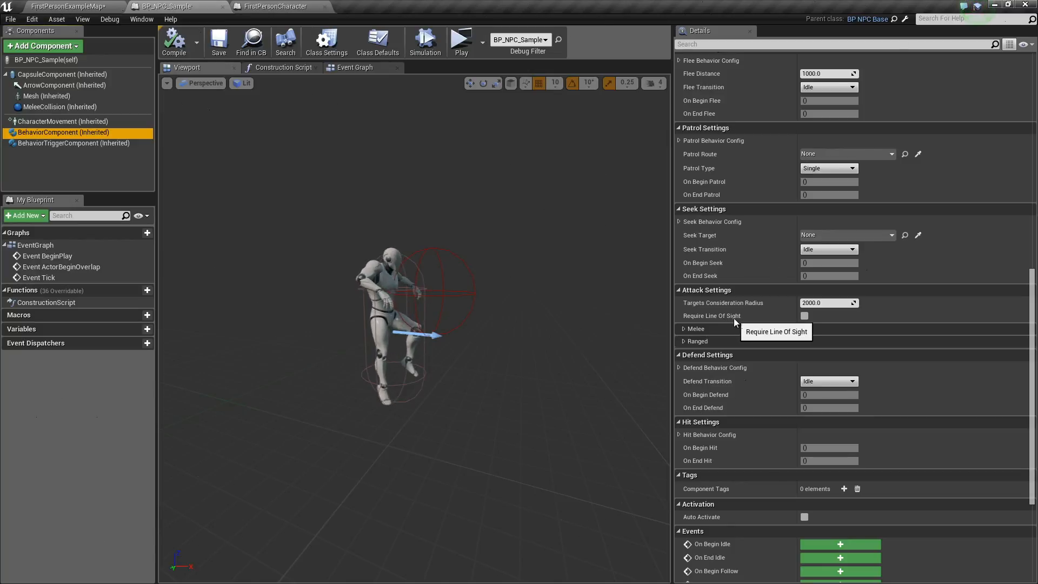
left_click(682, 329)
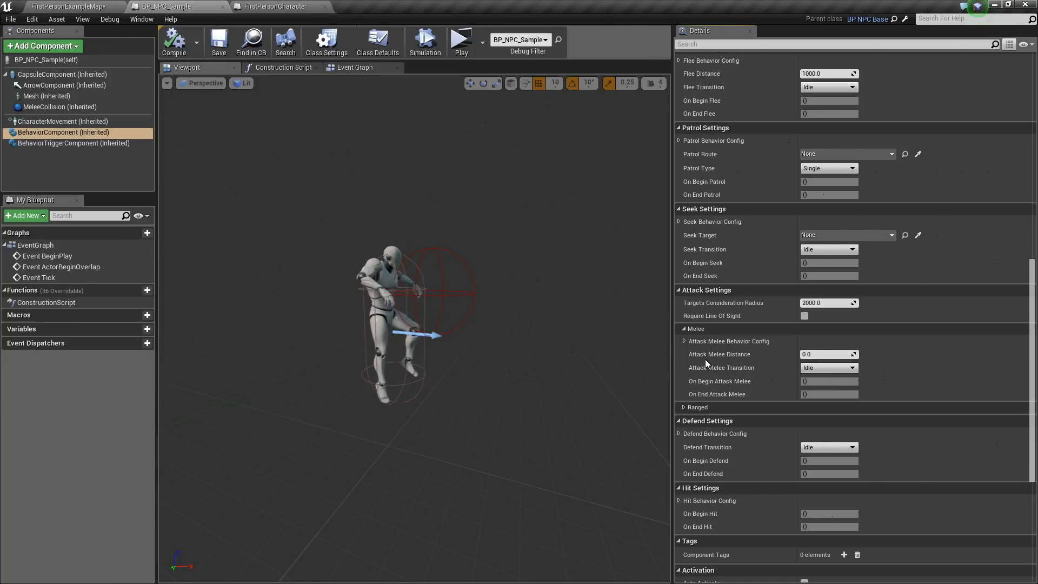
mouse_move(707, 362)
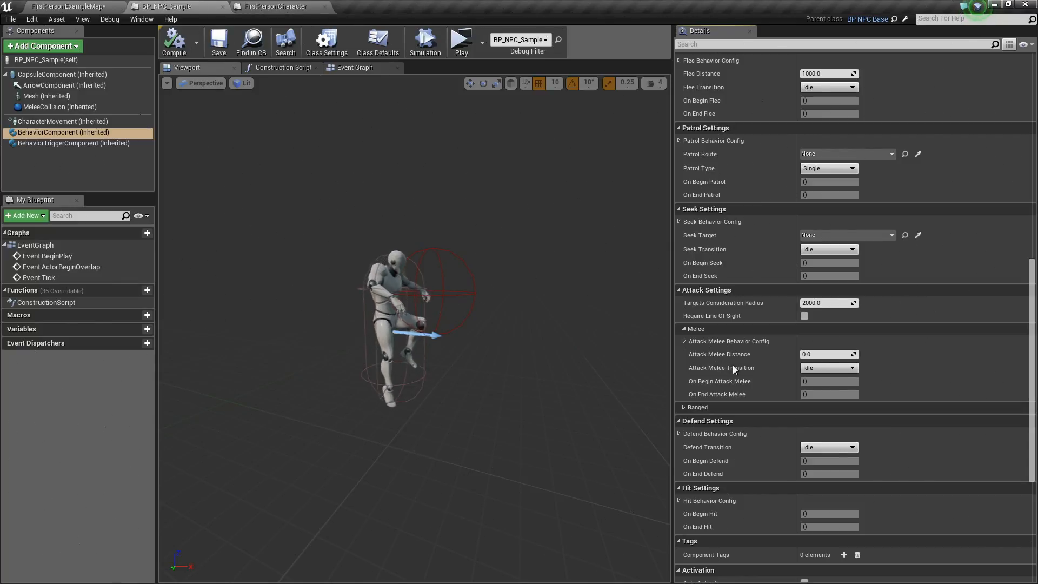
mouse_move(722, 368)
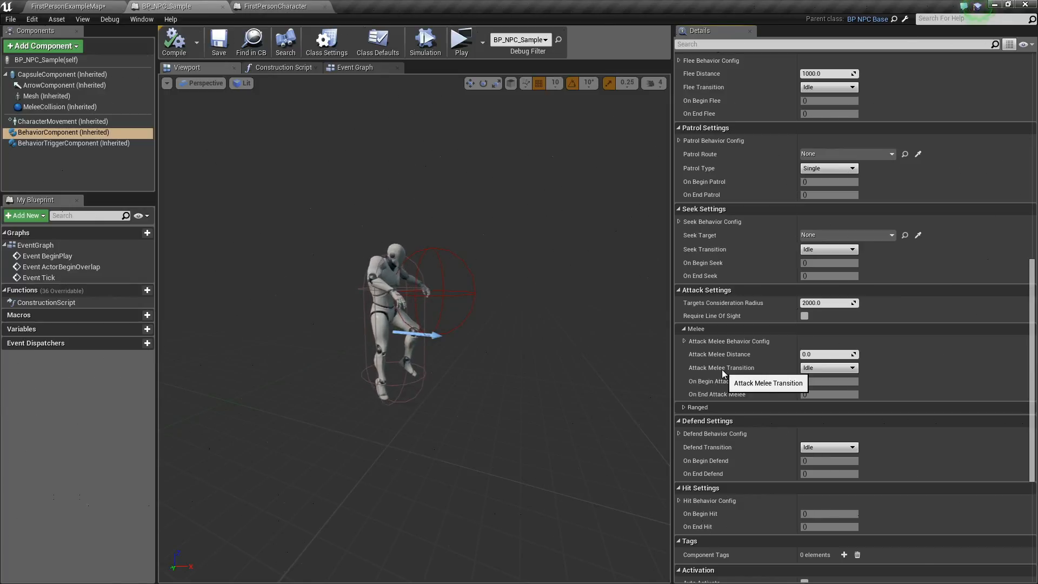
mouse_move(492, 369)
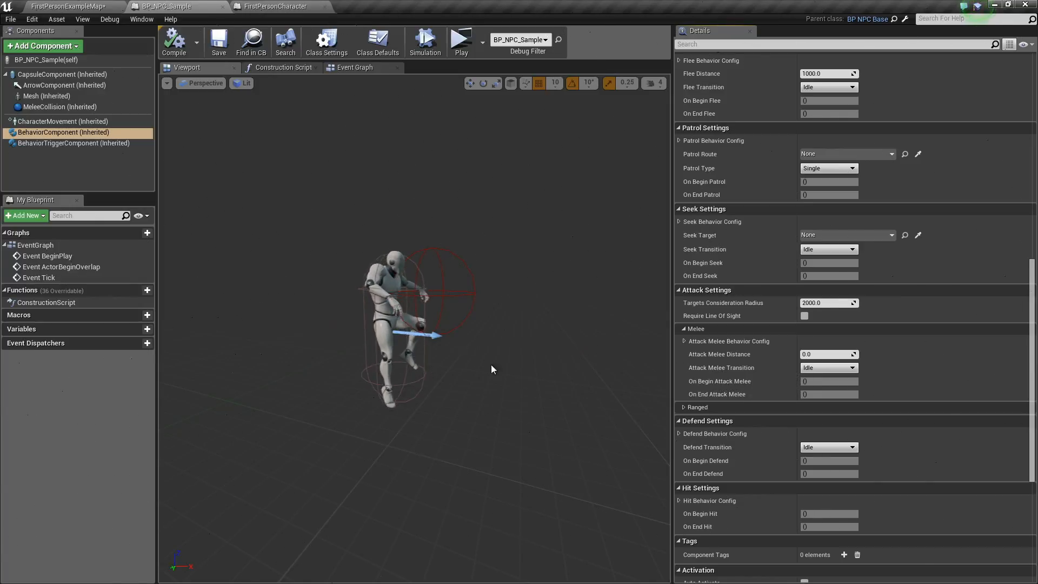
- Add three melee attack animation slots holding AM_Attack1, AM_Attack2 and AM_Attack3
left_click(683, 341)
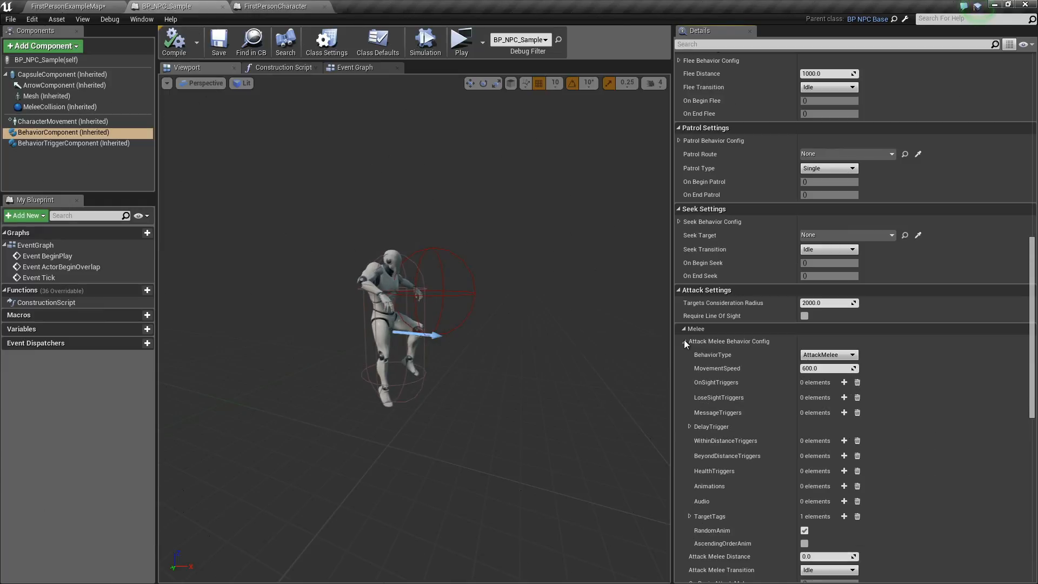
mouse_move(729, 341)
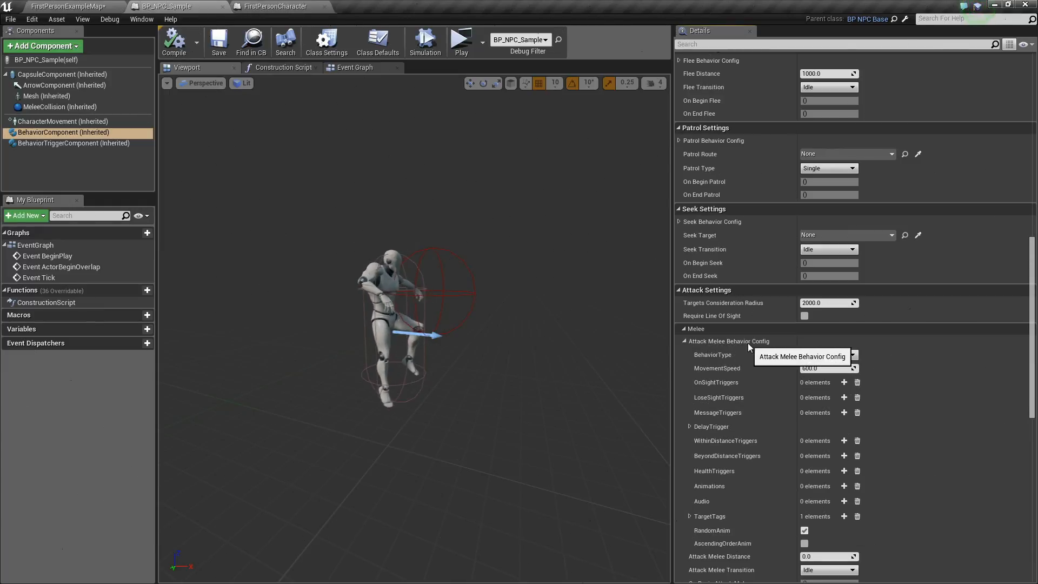
scroll("down", 3)
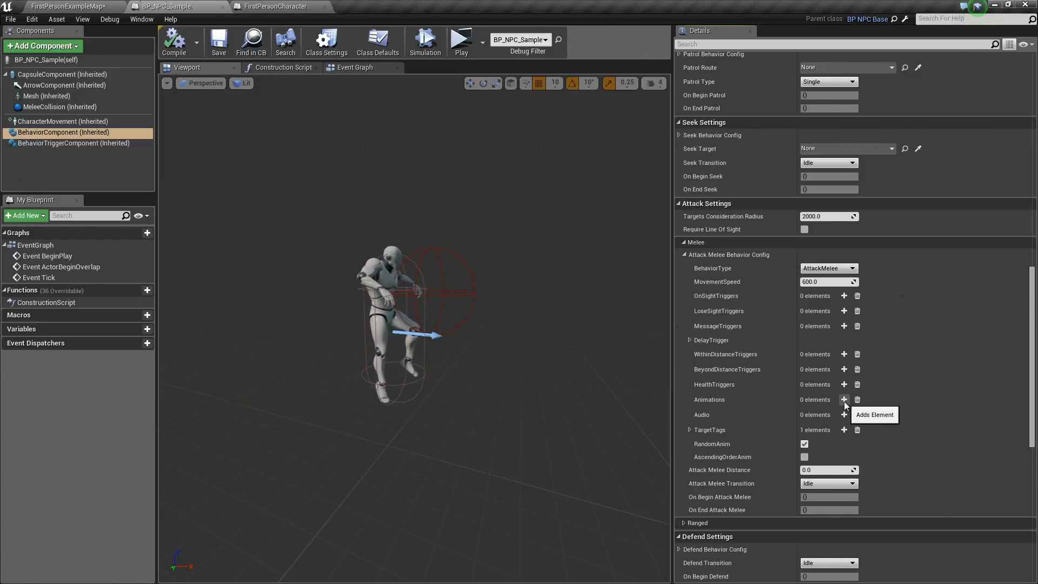
left_click(844, 399)
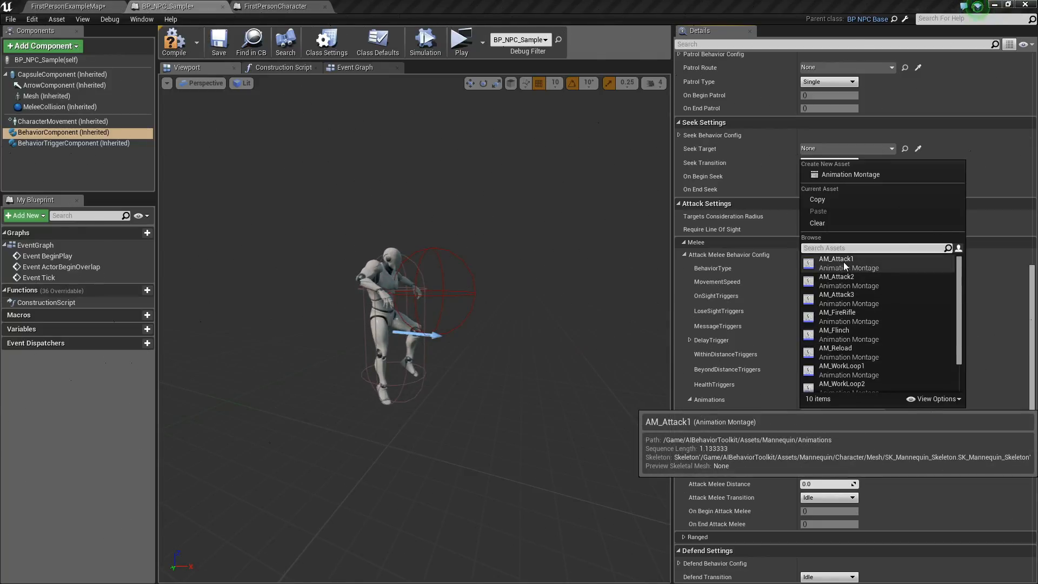
left_click(835, 258)
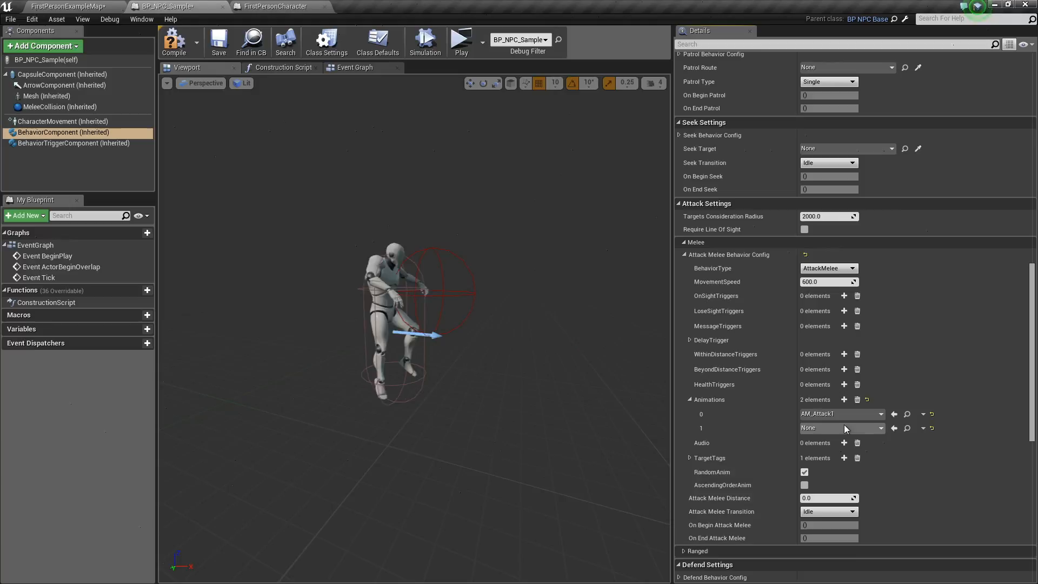
left_click(880, 427)
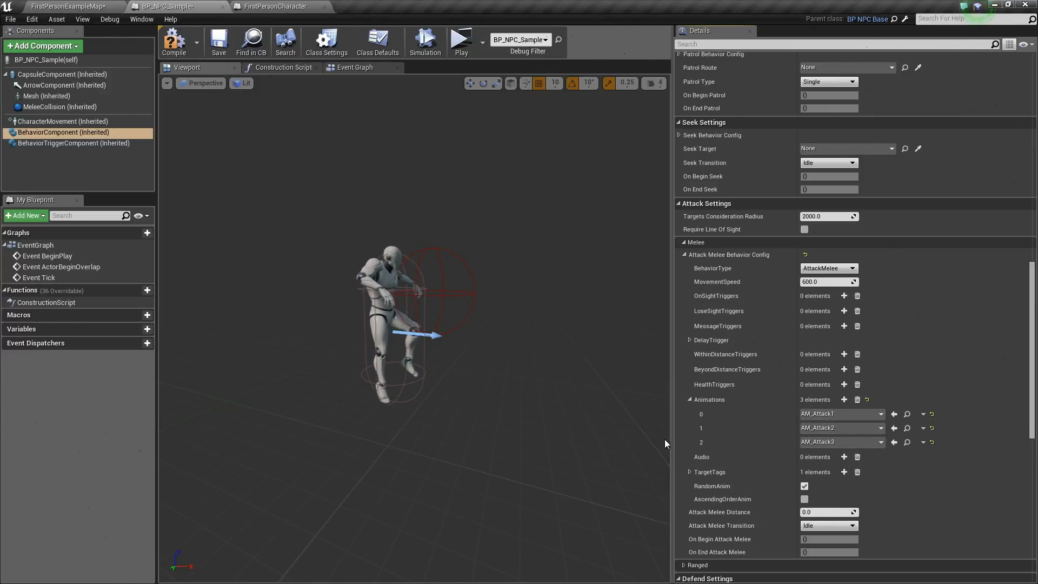
scroll("down", 3)
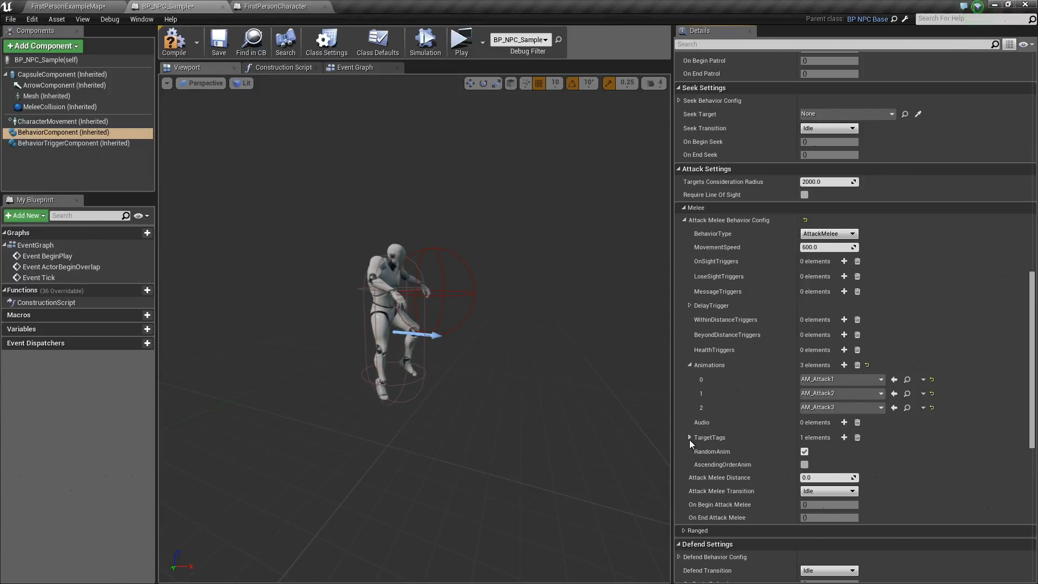
- Deselect BehaviorComponent so the Details panel clears
left_click(688, 437)
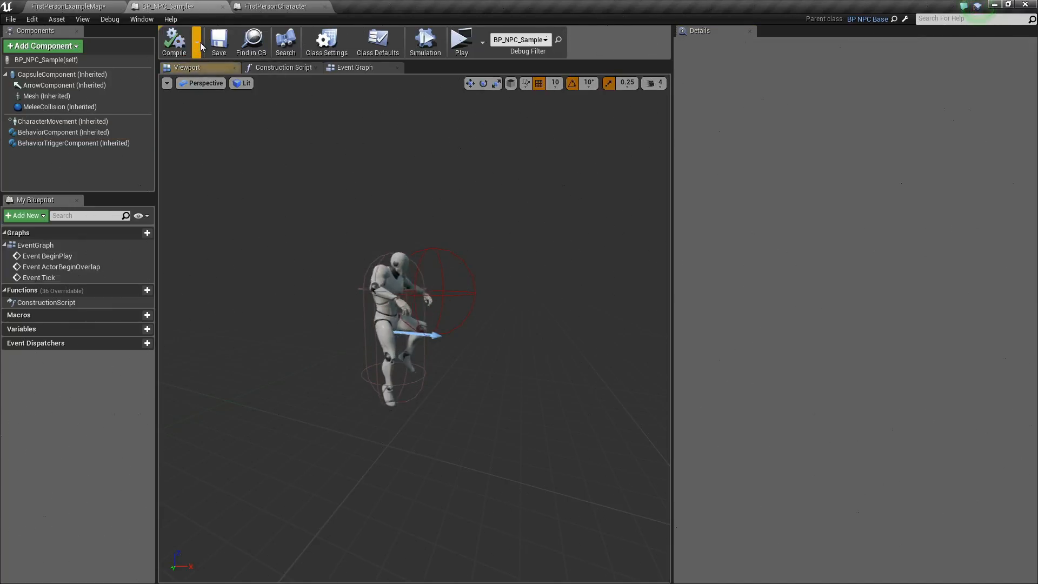
mouse_move(271, 6)
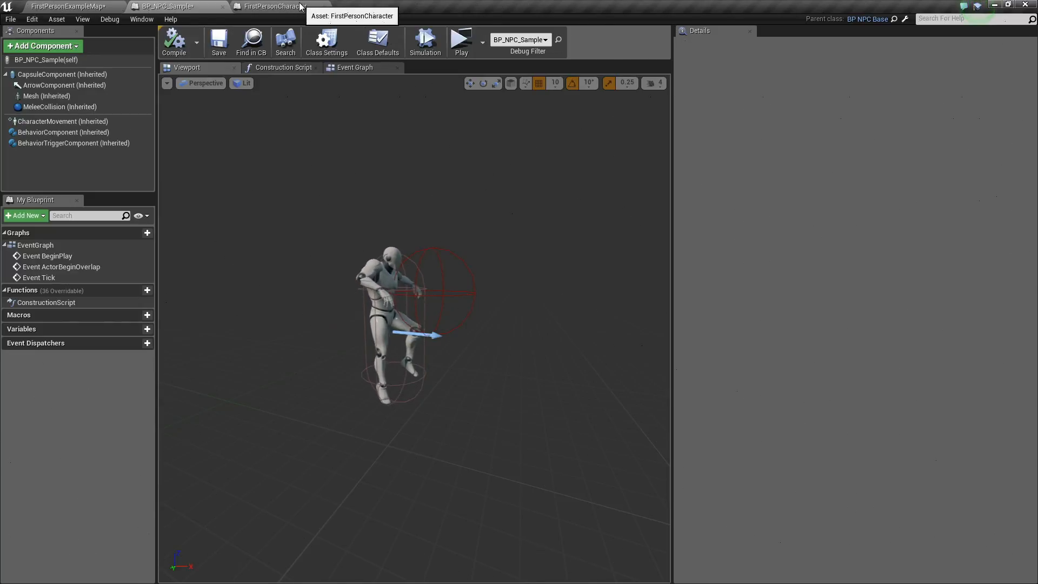
- View the FirstPersonCharacter blueprint's 'Player' tag, then return to BP_NPC_Sample
left_click(272, 6)
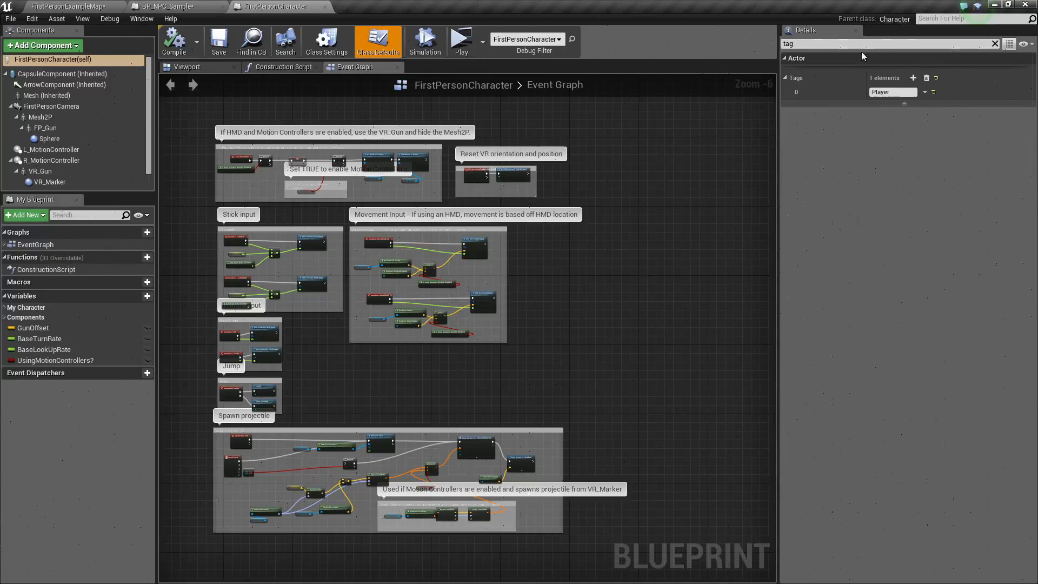
mouse_move(945, 145)
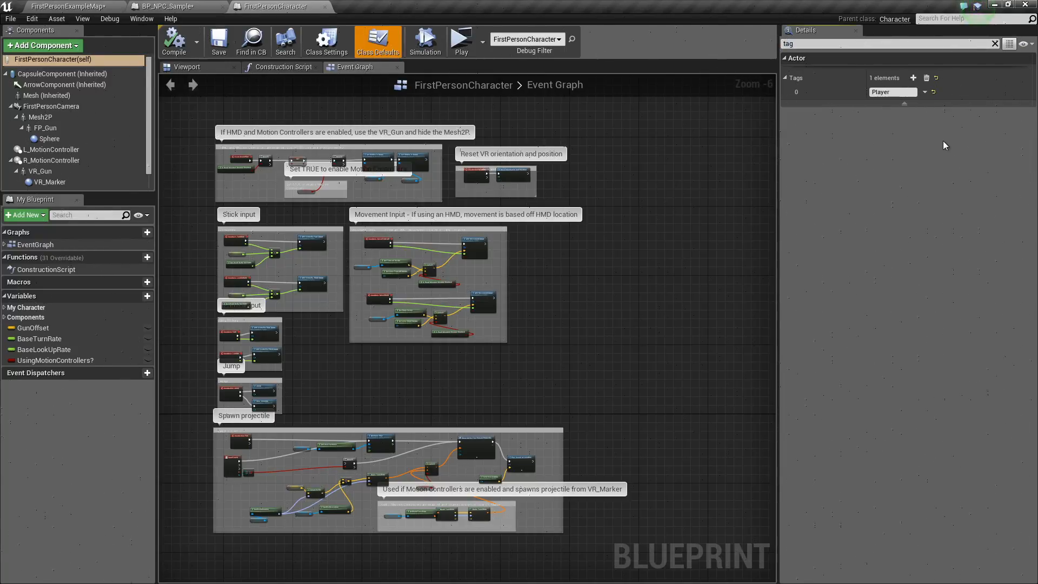
mouse_move(873, 106)
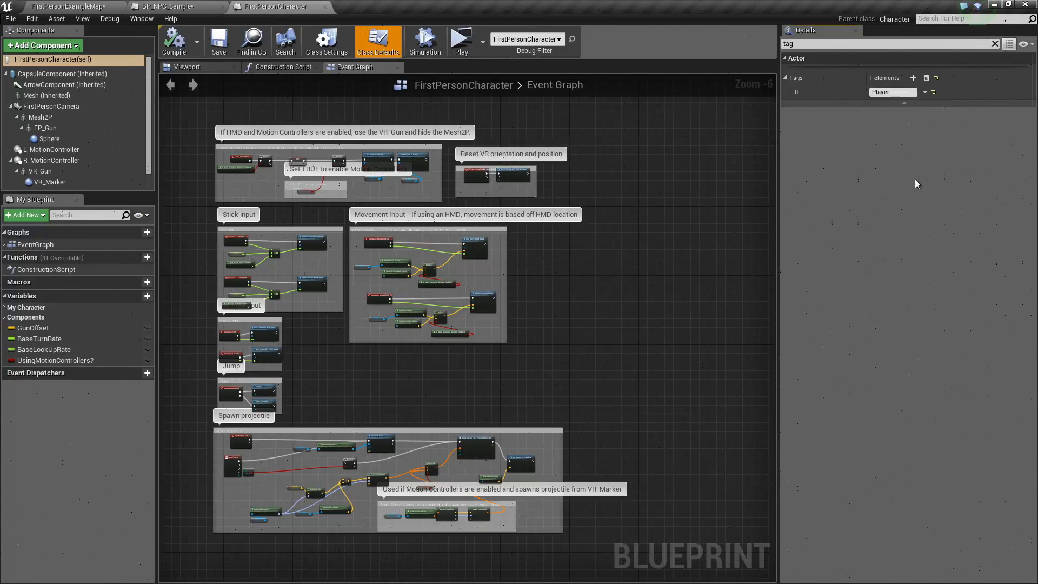
left_click(162, 6)
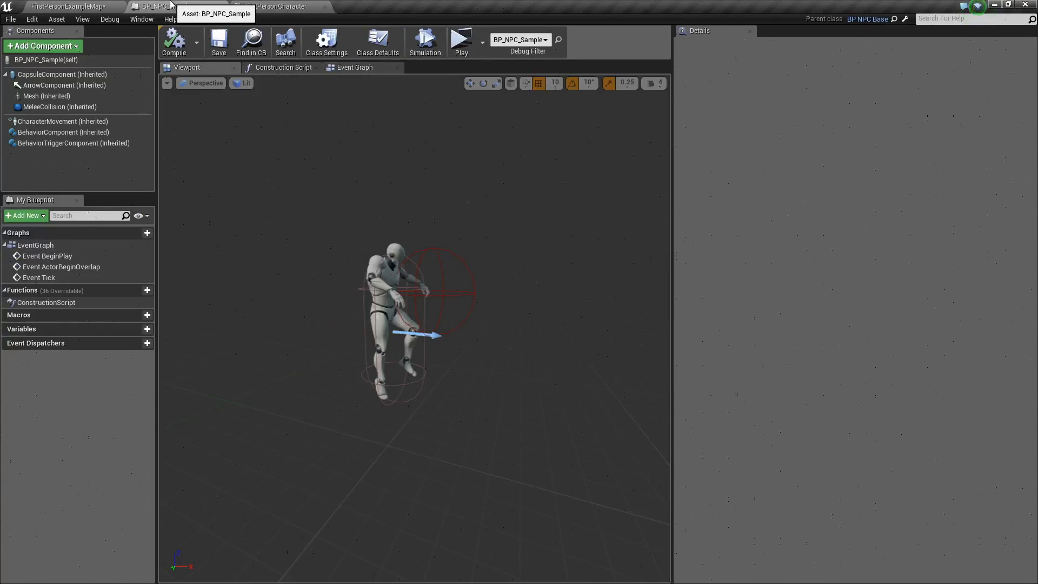
- Set BehaviorComponent's Initial Behavior to AttackMelee and play the level to test
left_click(66, 6)
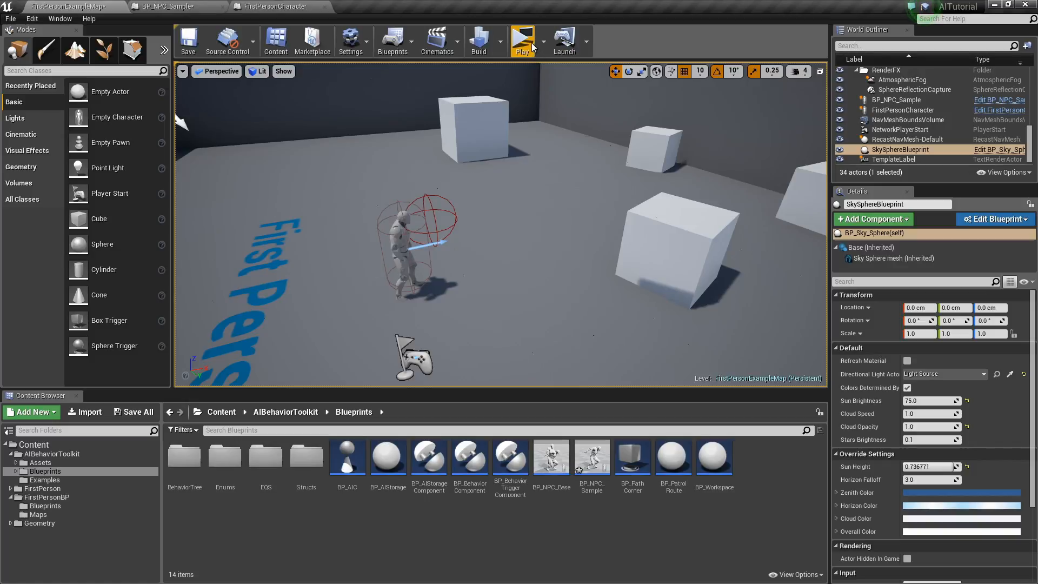
left_click(164, 6)
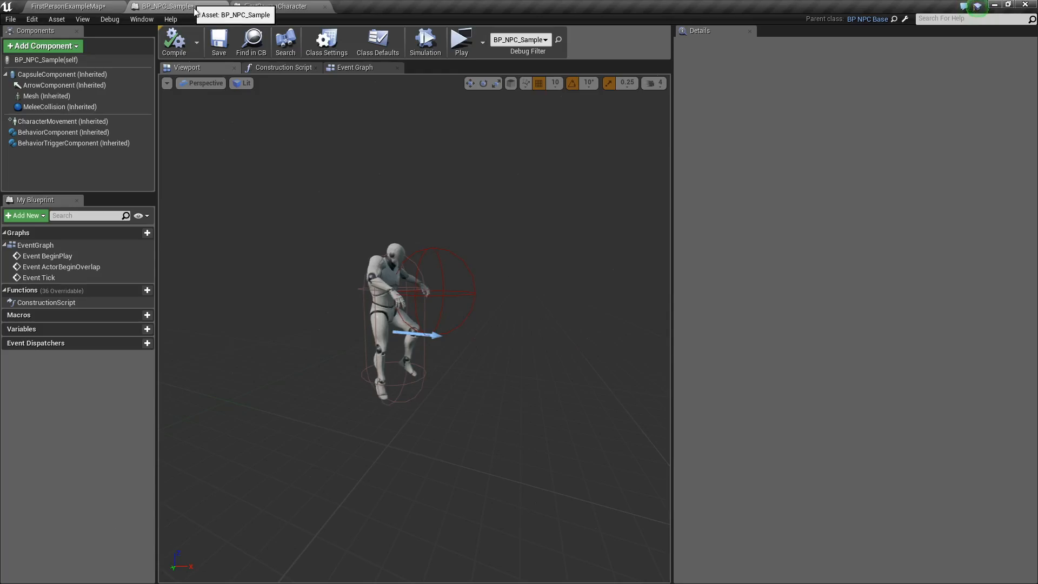
left_click(63, 132)
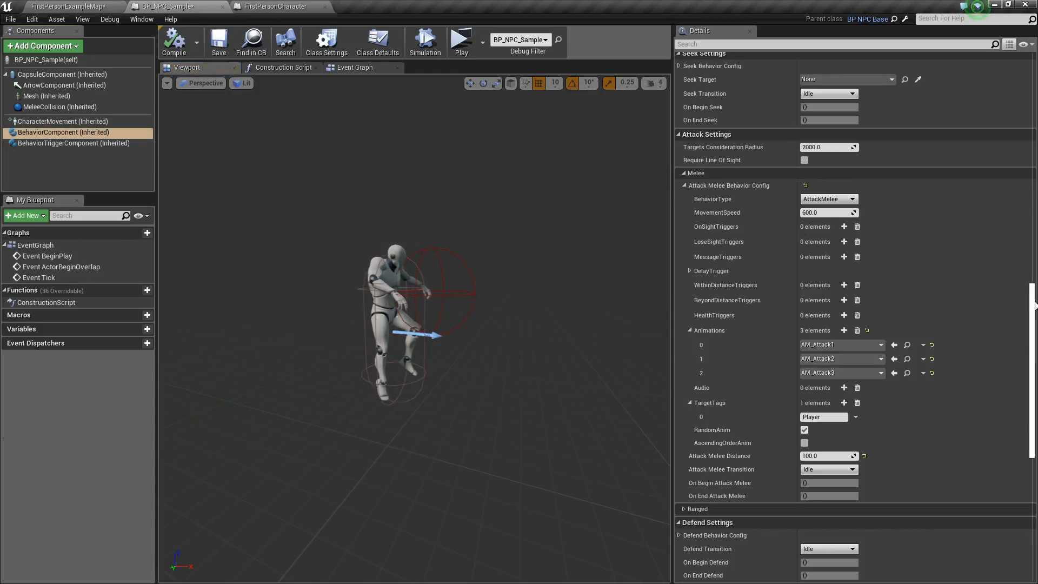
scroll("up", 3)
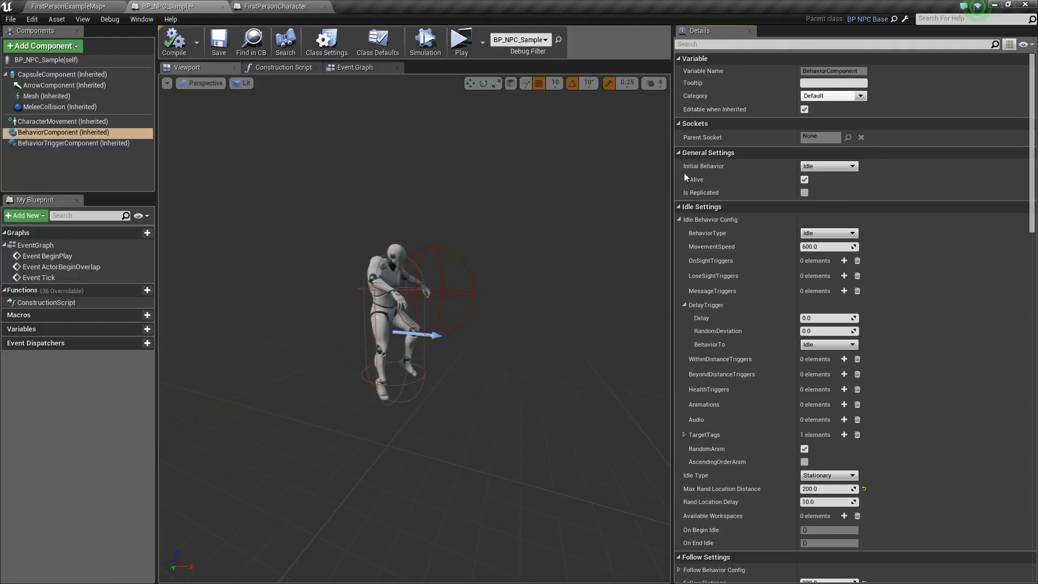
left_click(827, 166)
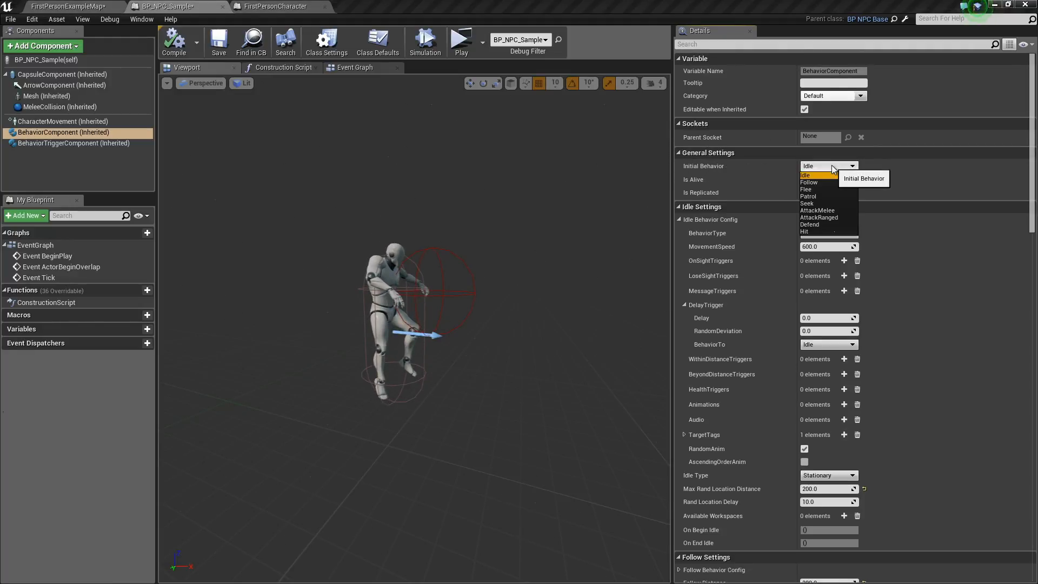
left_click(817, 210)
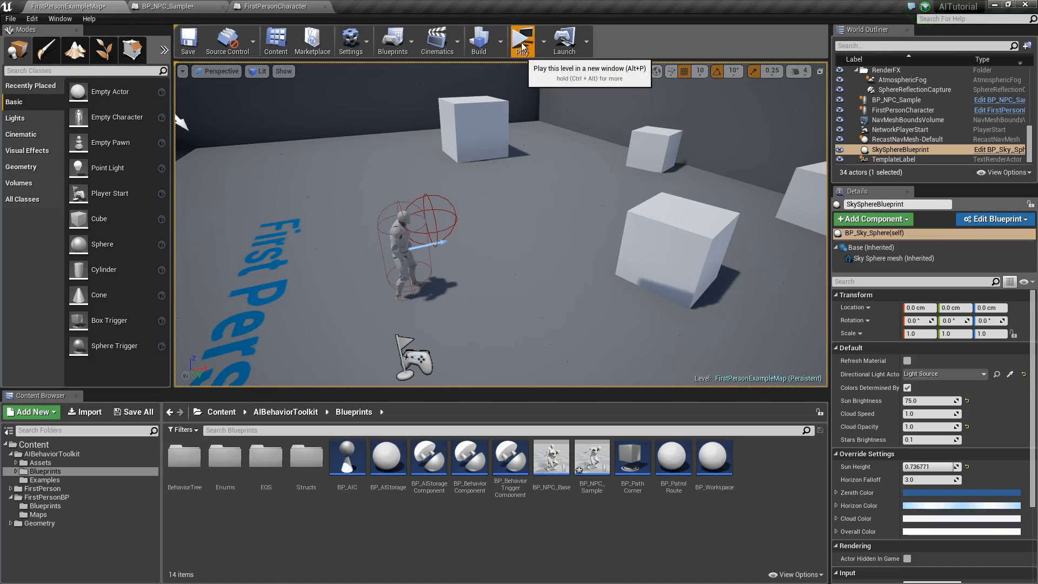
left_click(523, 41)
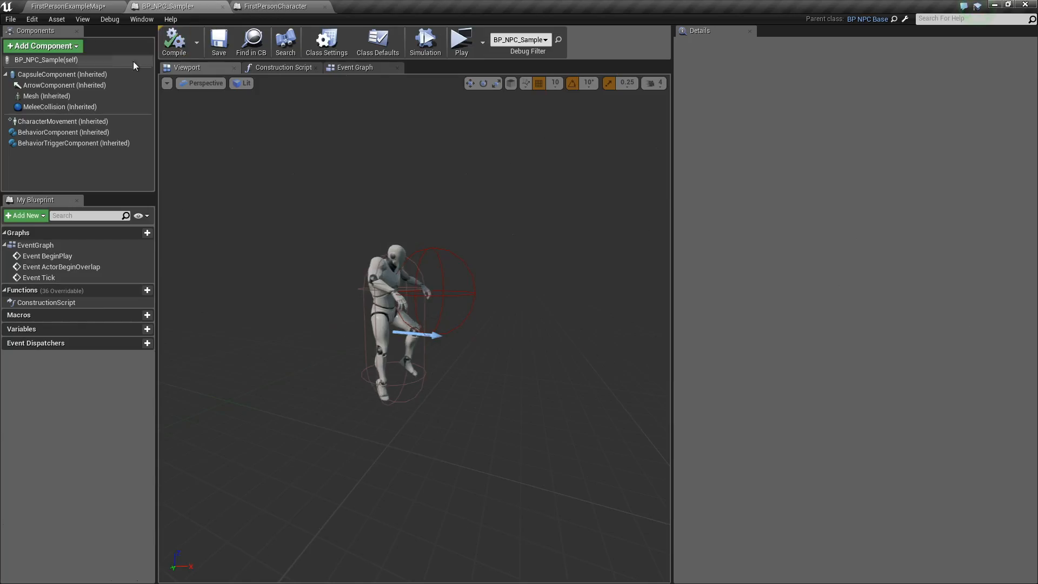
- Give the idle DelayTrigger 1.0 delay, 0.5 random deviation and AttackMelee as BehaviorTo
left_click(62, 132)
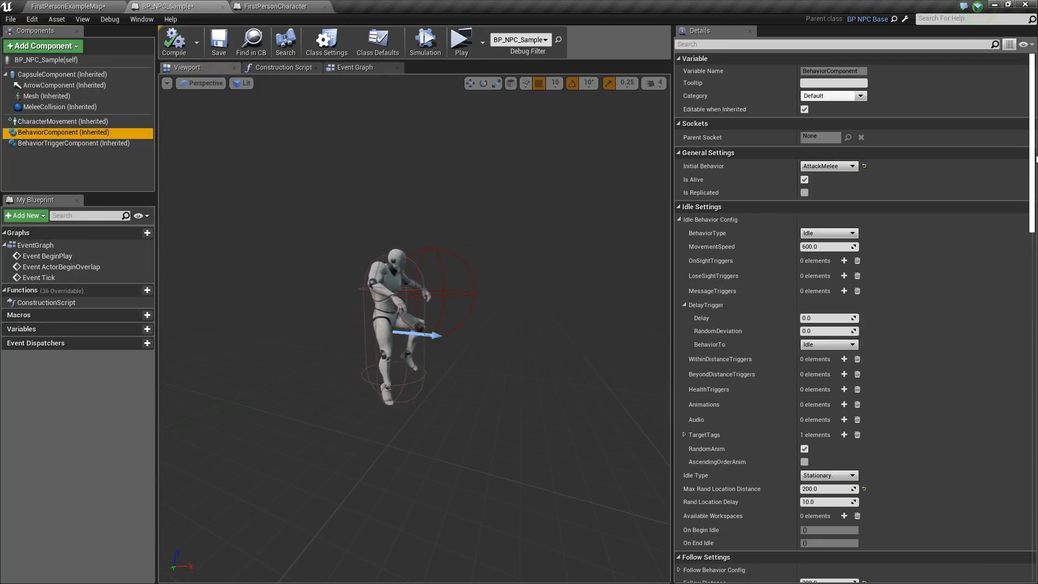
scroll("down", 3)
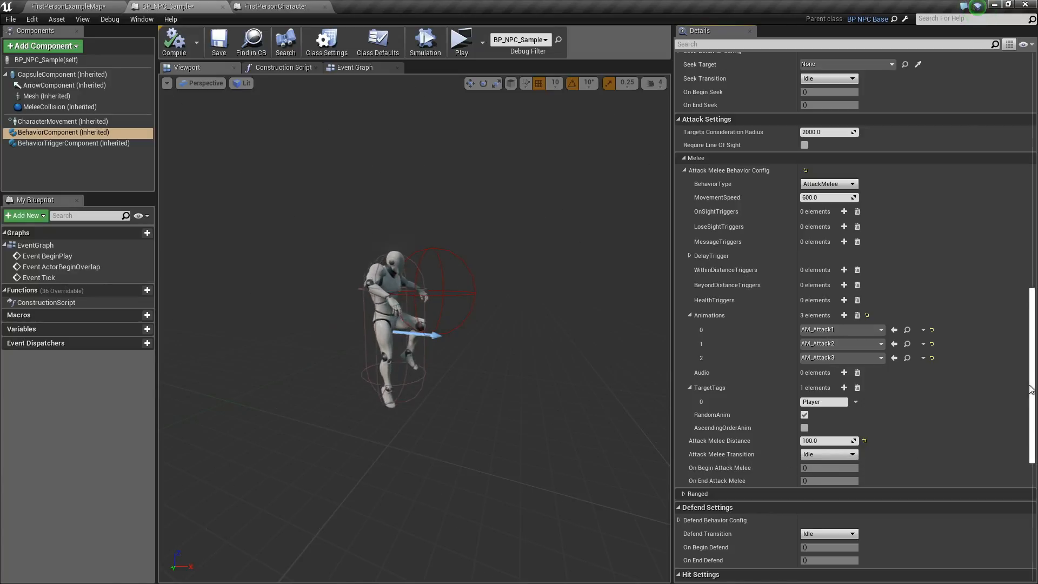
scroll("up", 3)
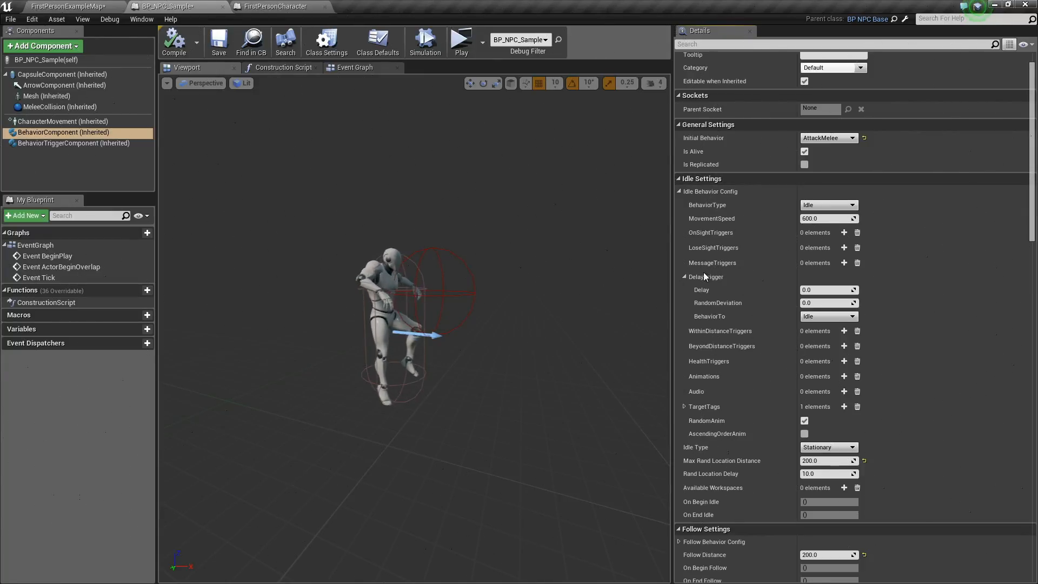
left_click(684, 277)
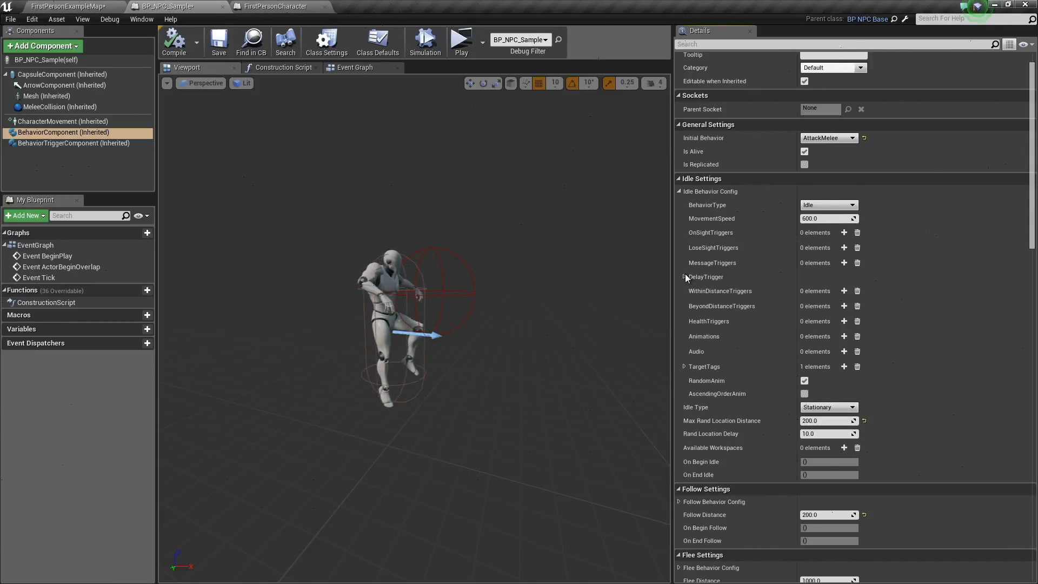
left_click(684, 276)
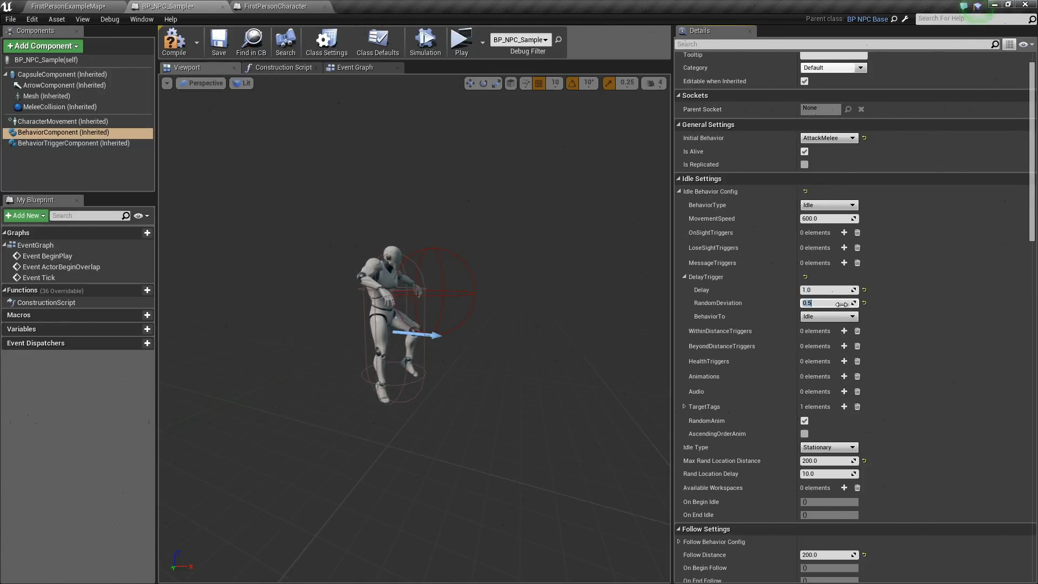
left_click(827, 315)
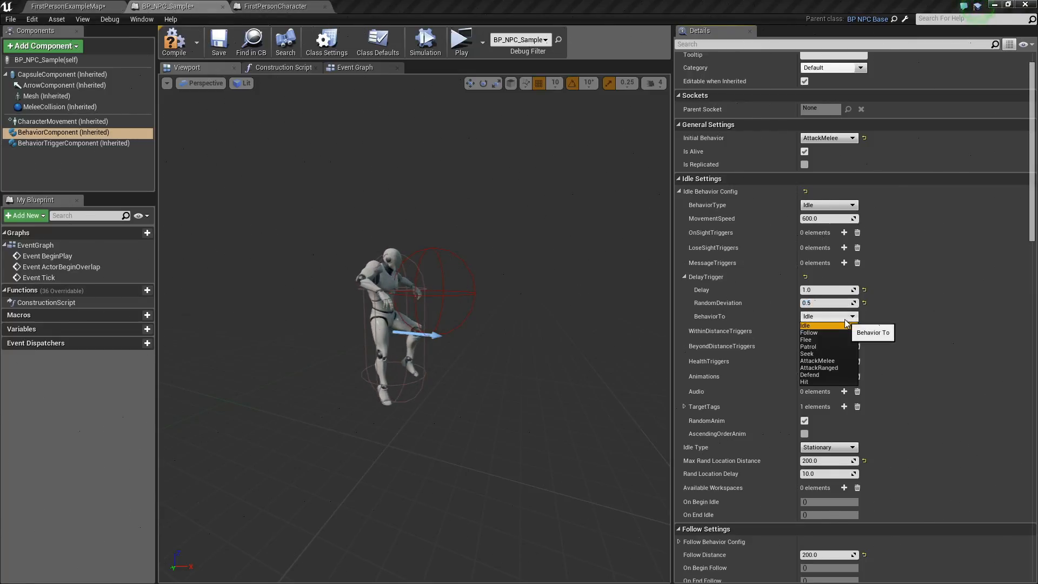
left_click(819, 361)
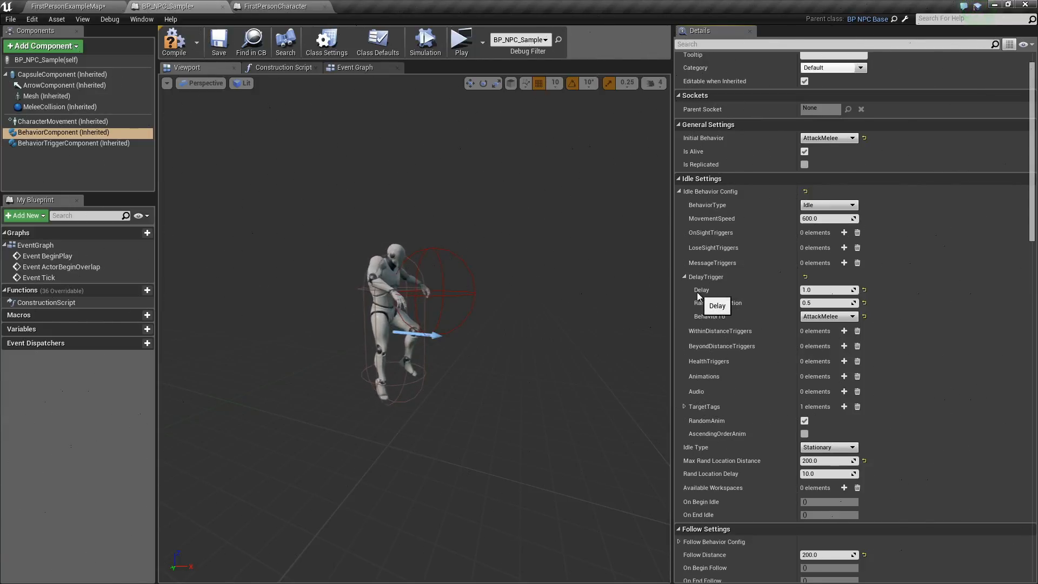
mouse_move(835, 302)
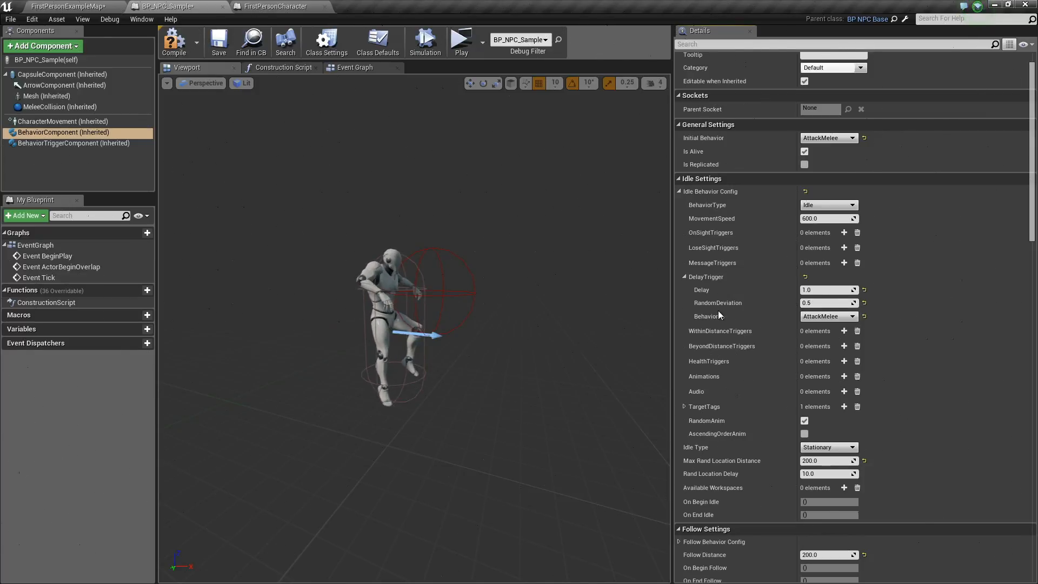
mouse_move(840, 318)
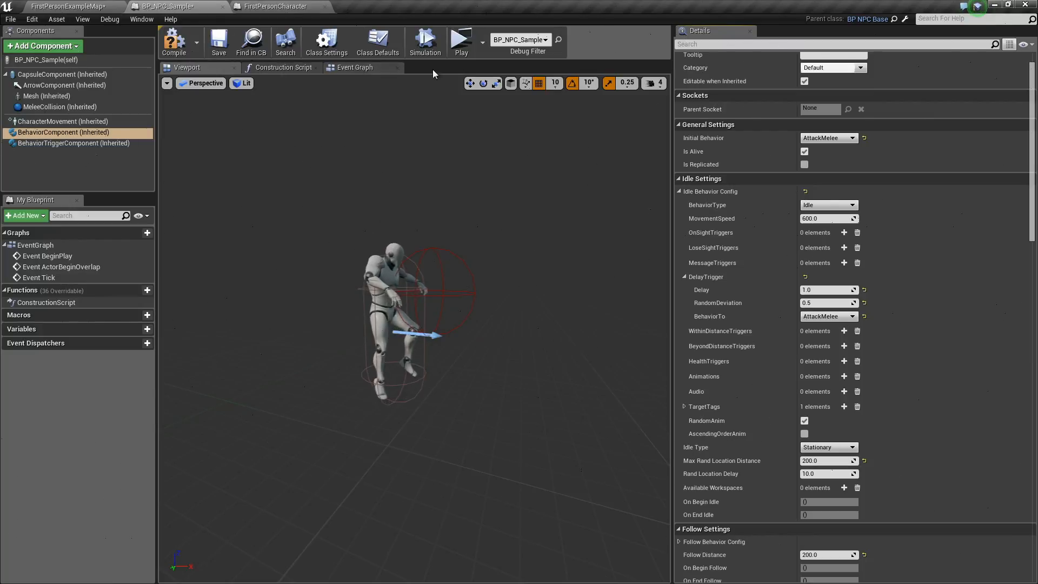
mouse_move(828, 138)
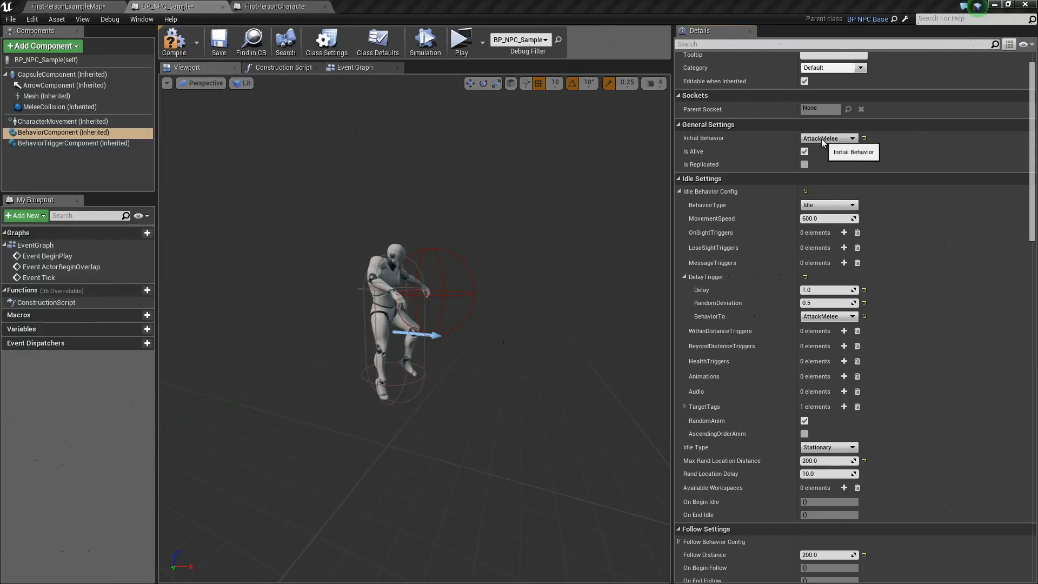
- Compile BP_NPC_Sample and launch a standalone game preview
left_click(173, 42)
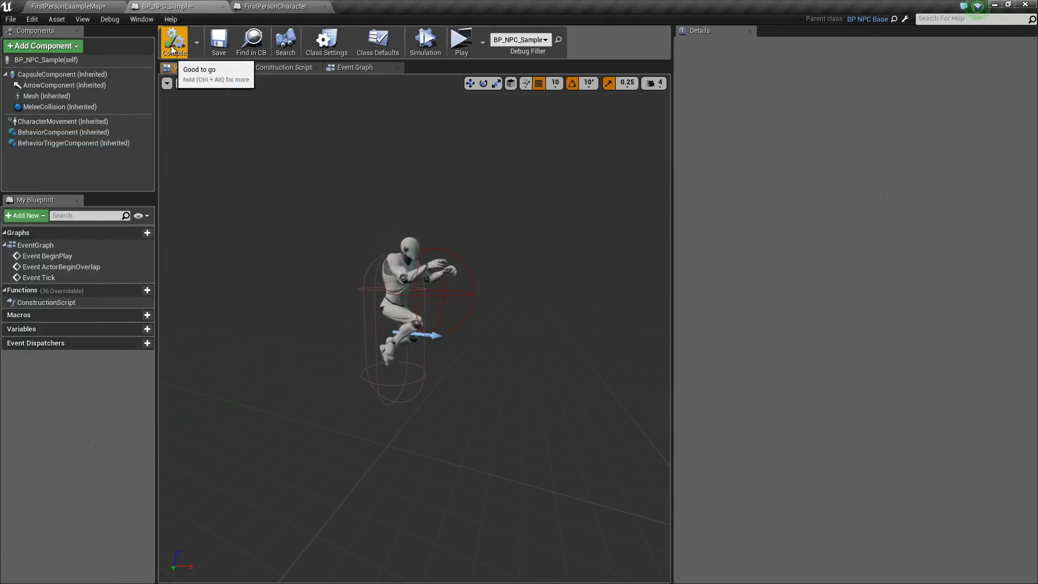
left_click(461, 39)
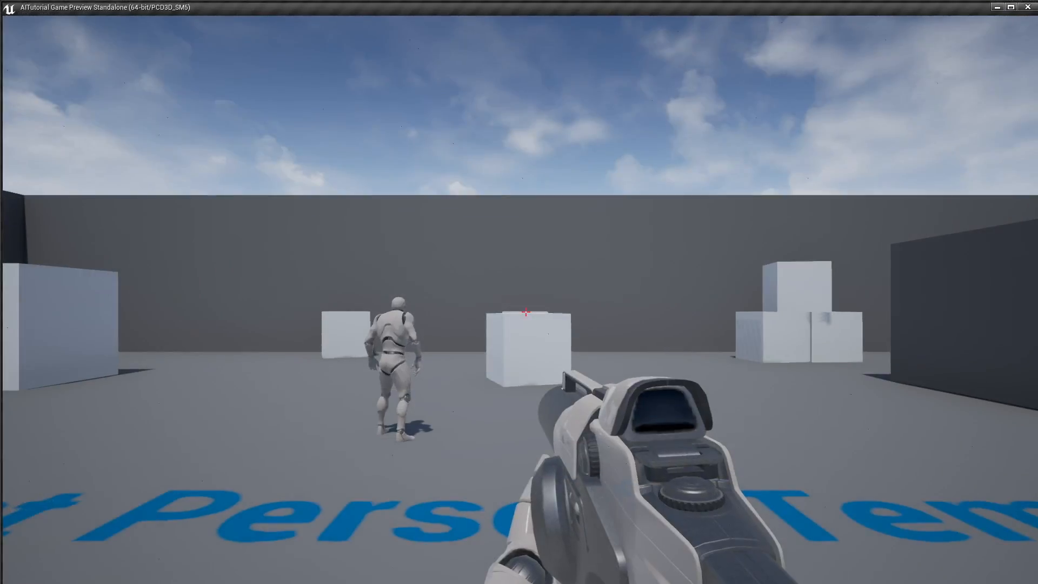